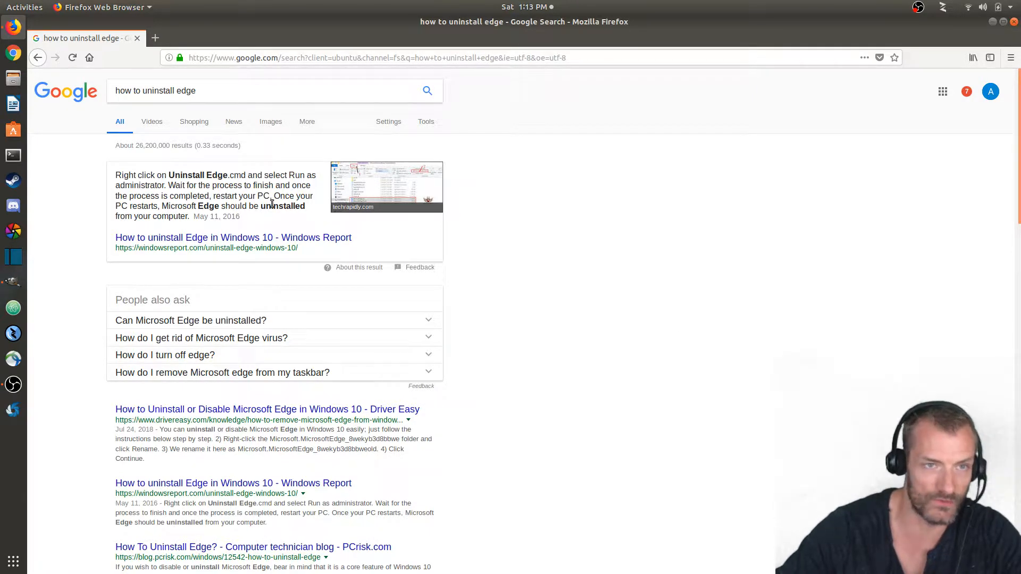
Leave the Google results and go to ubuntu.com in a new second tab.
left_click(260, 90)
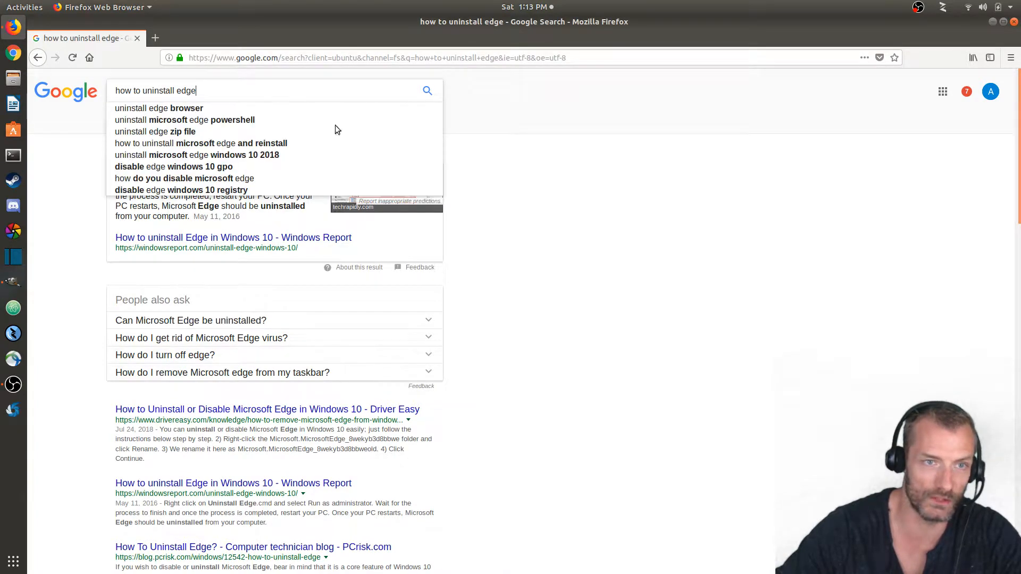
scroll("down", 3)
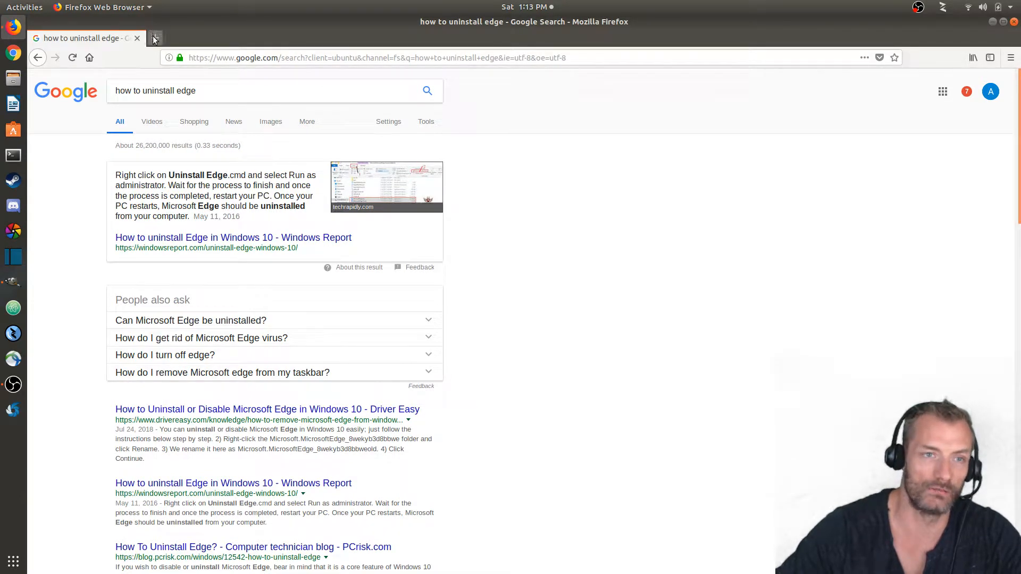
mouse_move(156, 39)
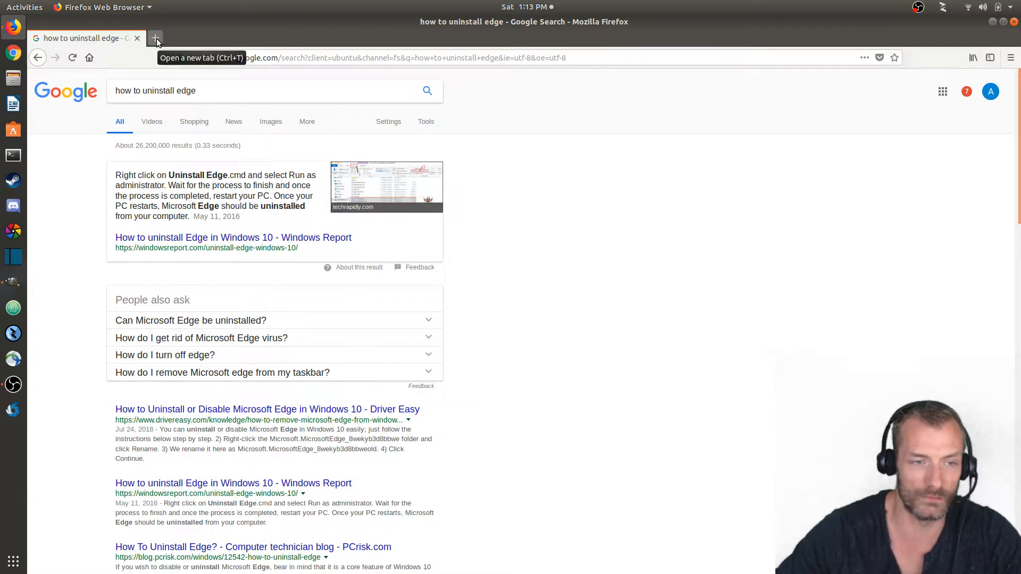
left_click(155, 38)
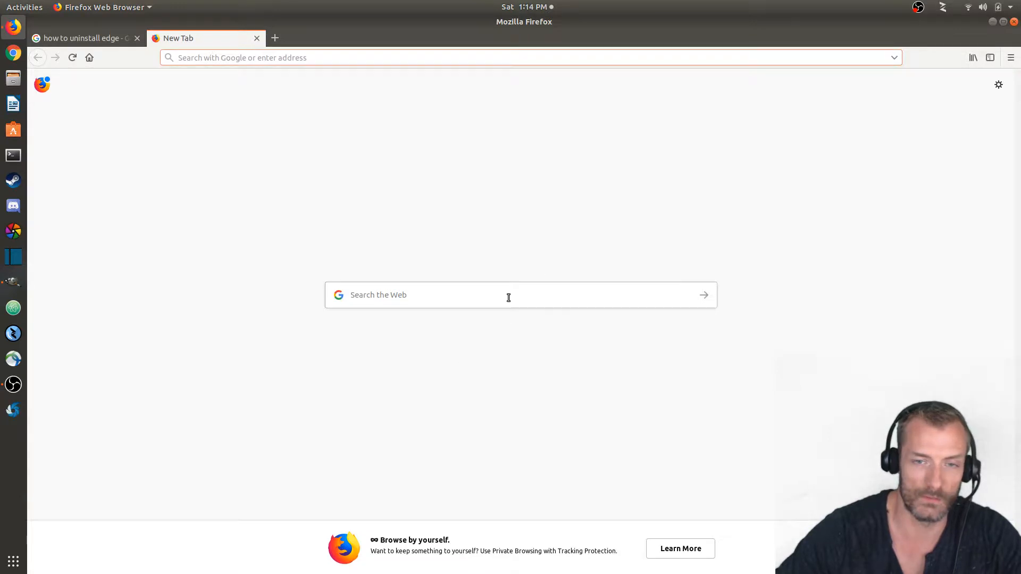
left_click(518, 294)
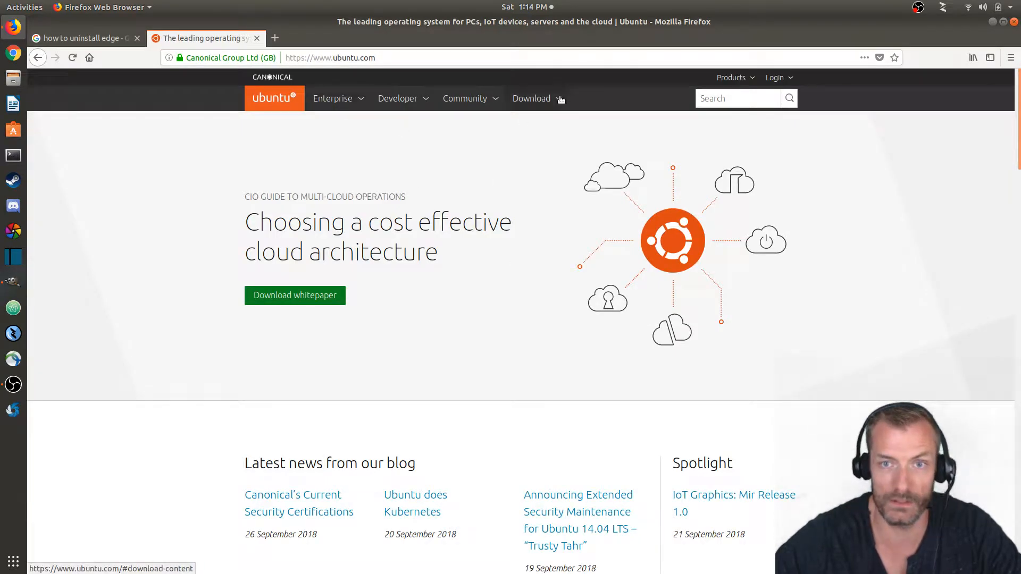
Choose Ubuntu Desktop 18.04 LTS from the Download menu and save the 1.8 GB ISO.
left_click(531, 98)
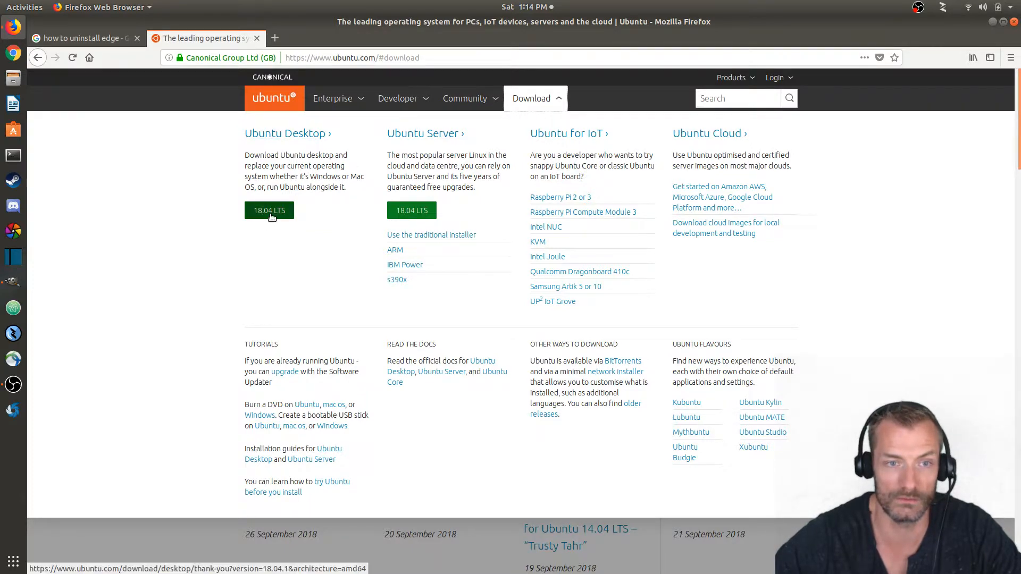
left_click(269, 210)
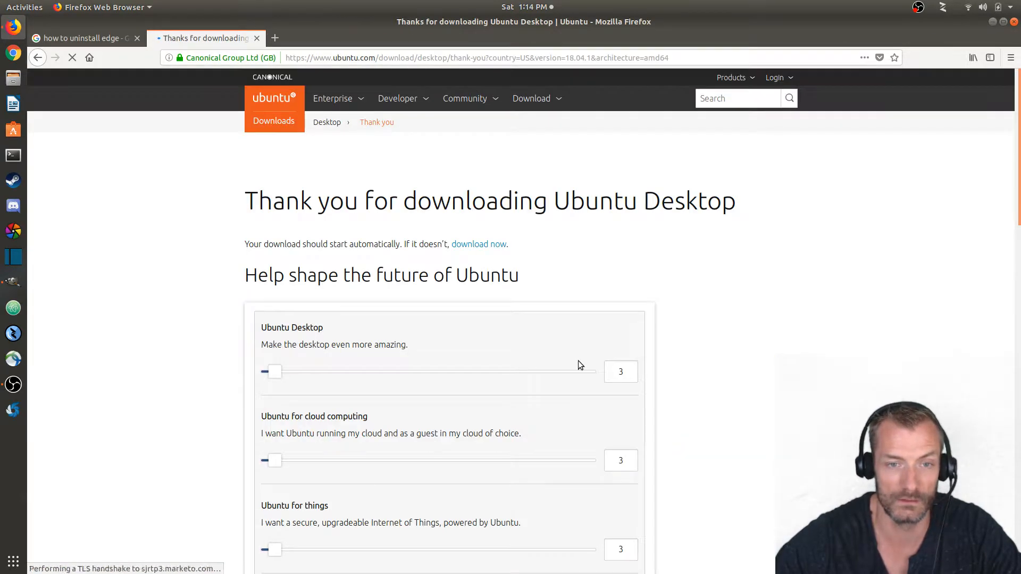
scroll("down", 3)
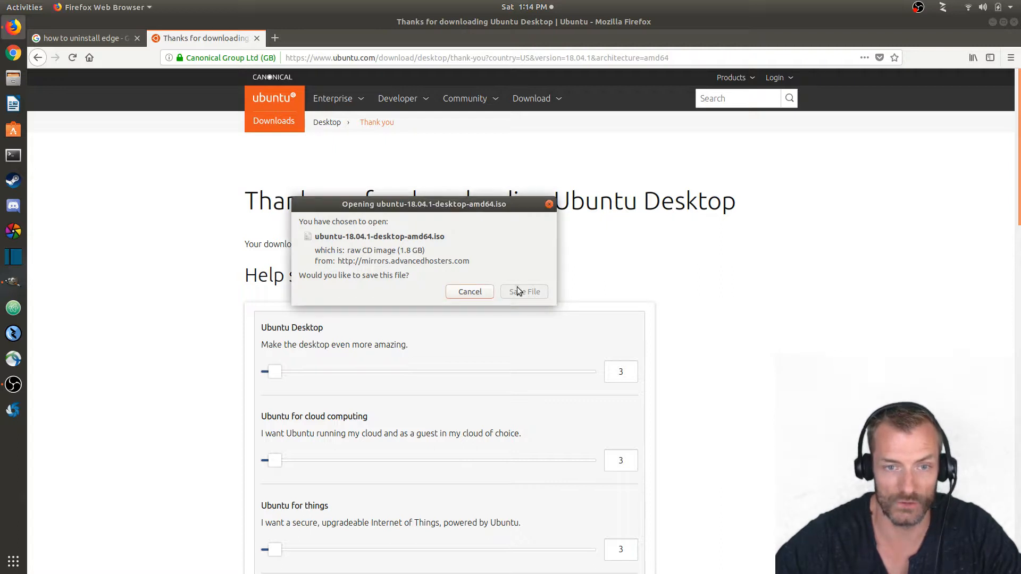
left_click(525, 291)
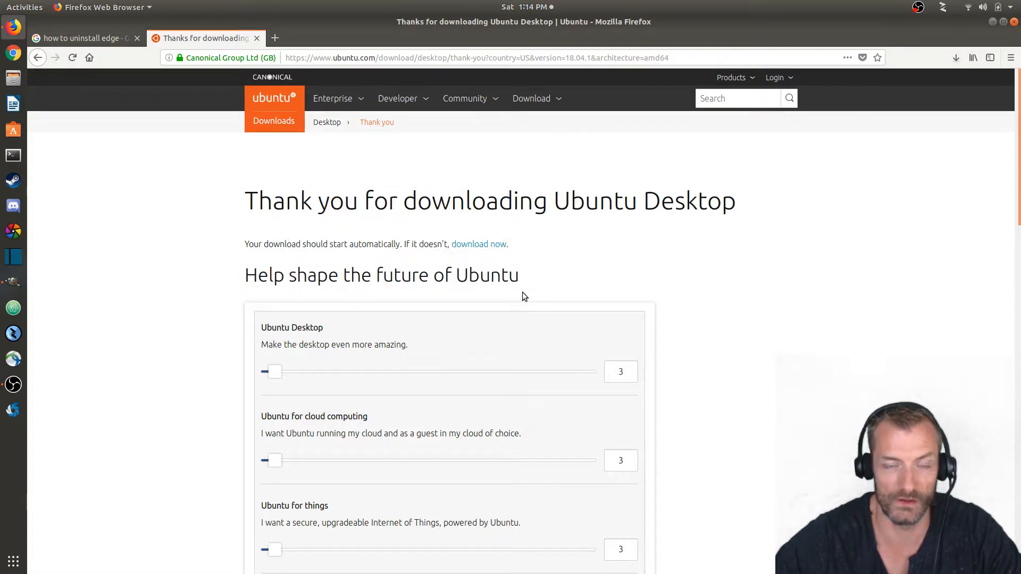